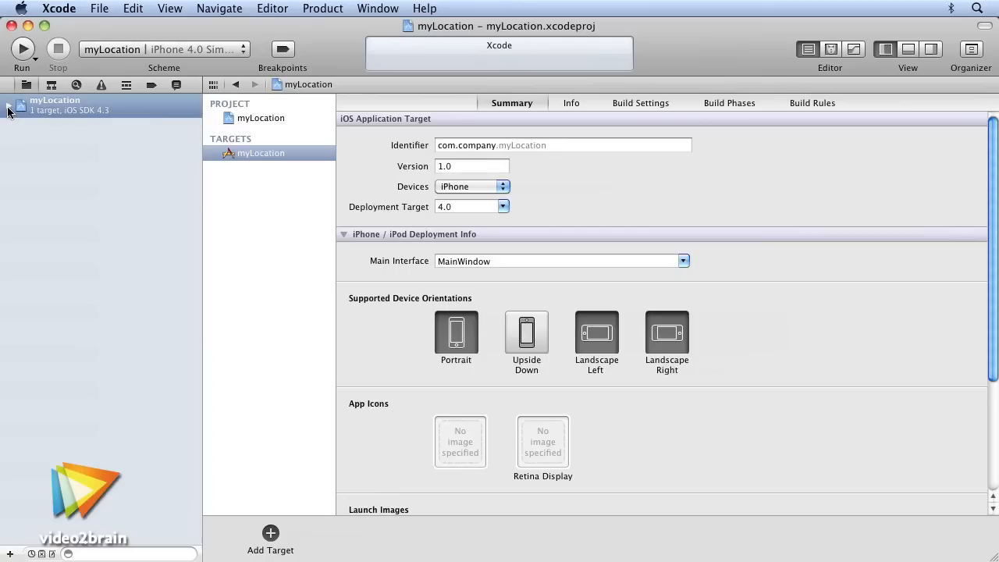
Browse the myLocation project tree, Supporting Files and CoreLocation framework, then view CoreLocationController.h.
{"action": "left_click", "coordinate": [9, 106]}
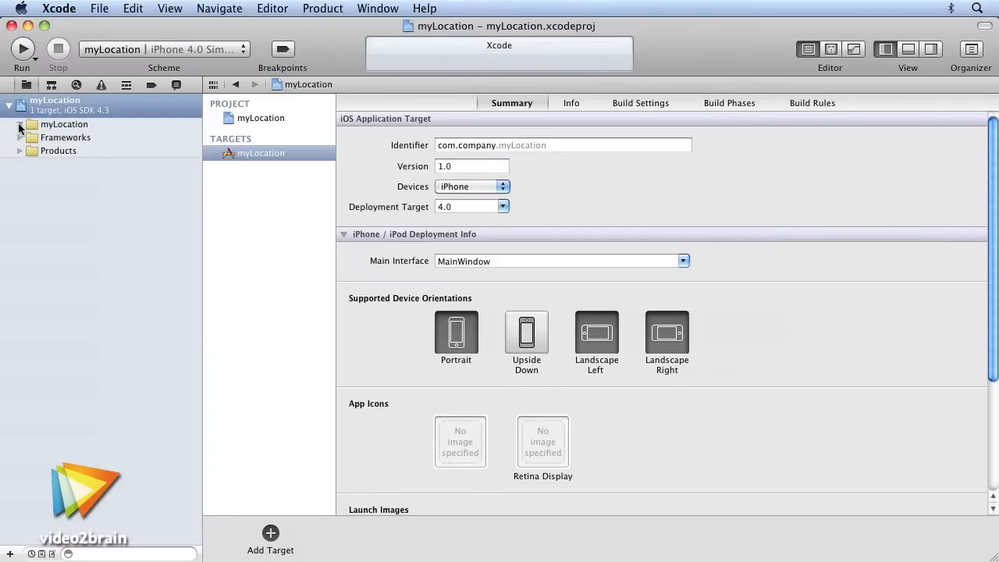
{"action": "left_click", "coordinate": [19, 125]}
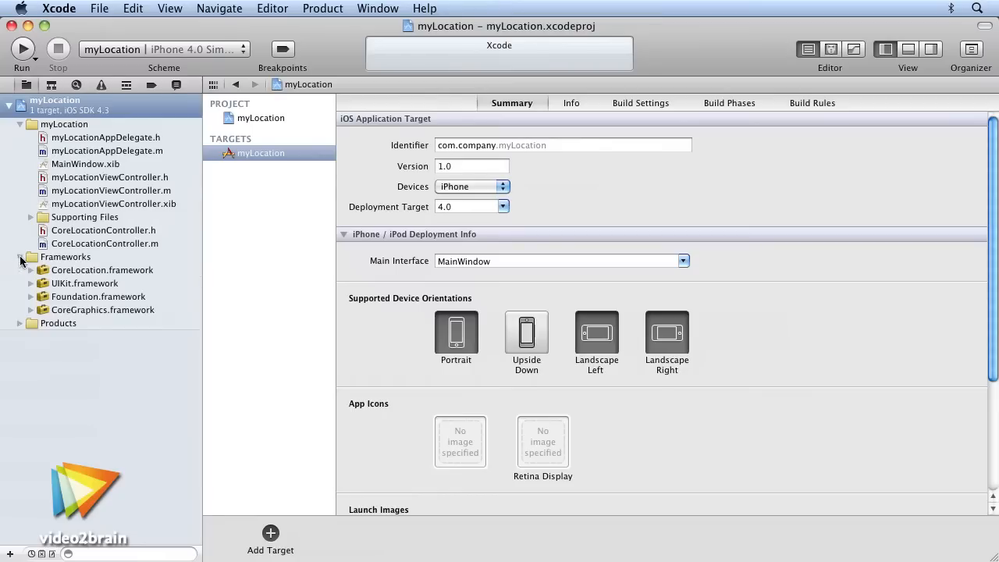
{"action": "left_click", "coordinate": [31, 217]}
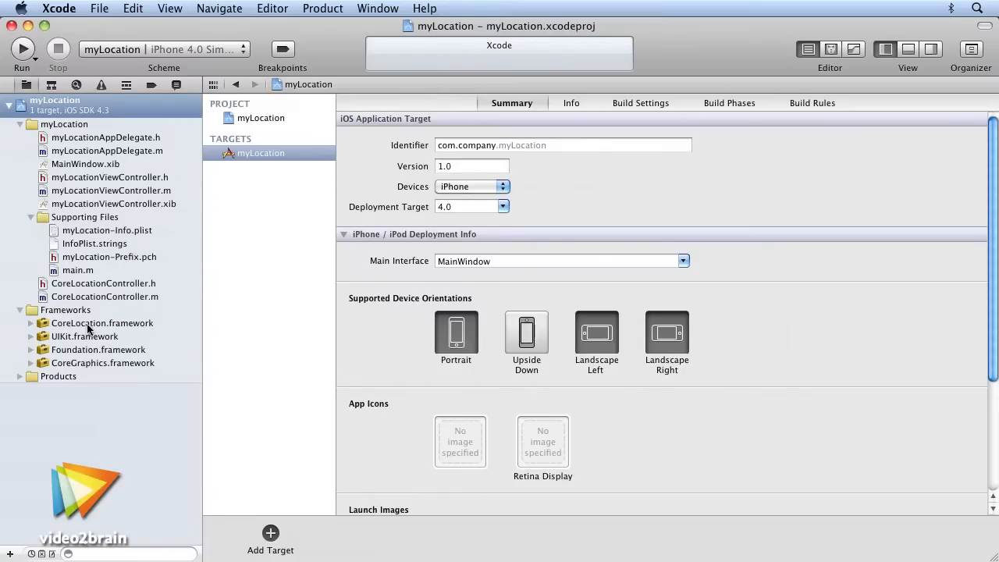
{"action": "left_click", "coordinate": [103, 323]}
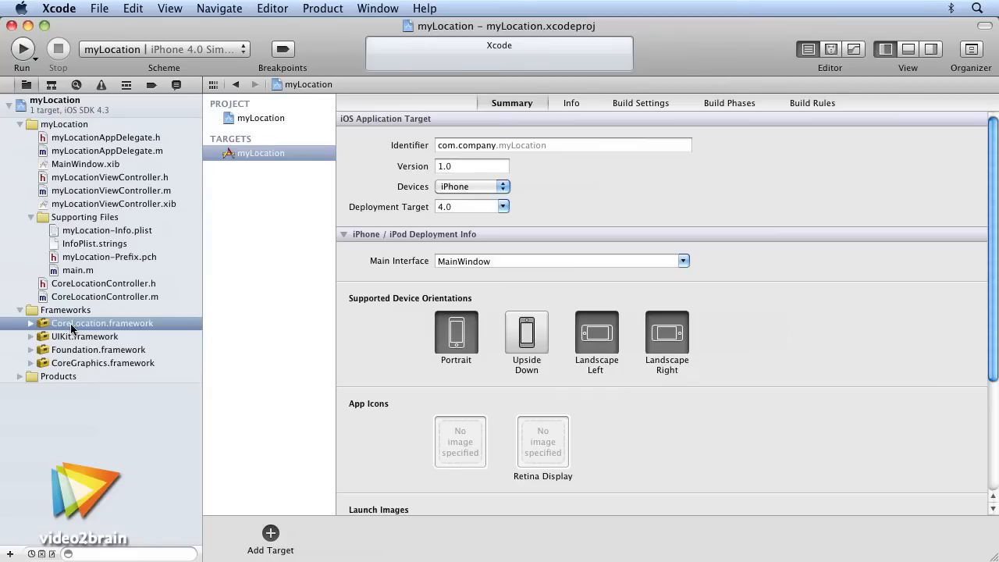
{"action": "mouse_move", "coordinate": [64, 289]}
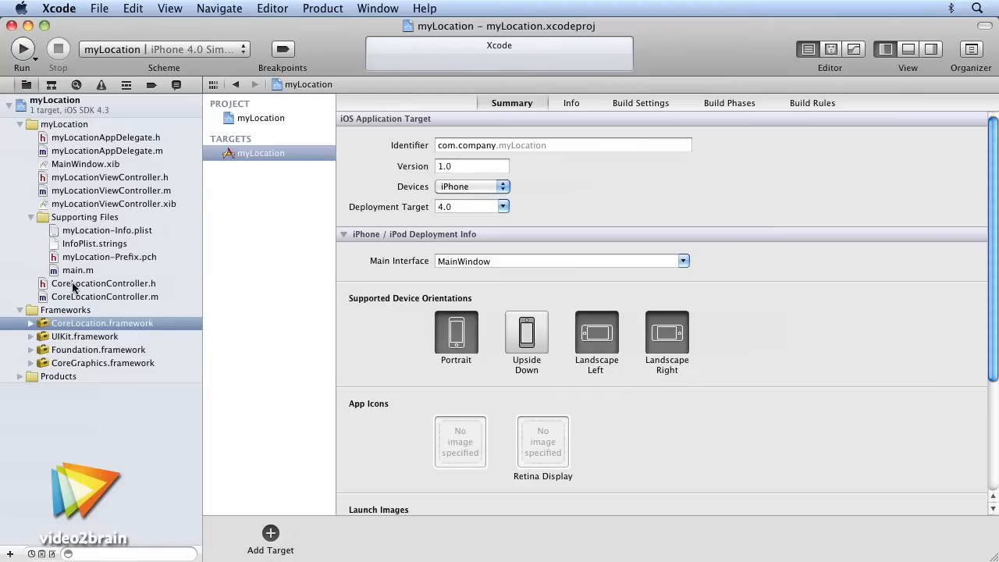
{"action": "left_click", "coordinate": [105, 284]}
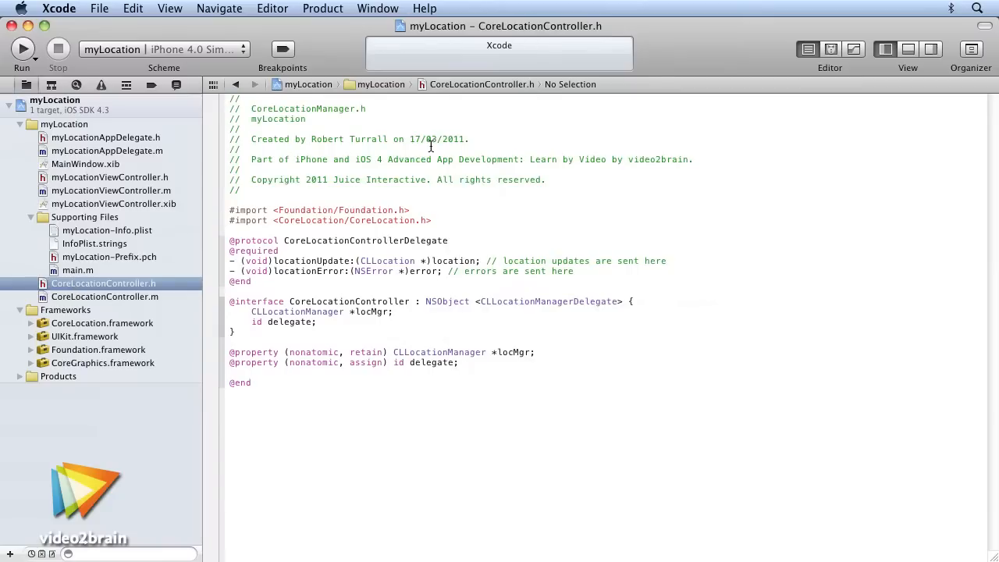
{"action": "mouse_move", "coordinate": [334, 227]}
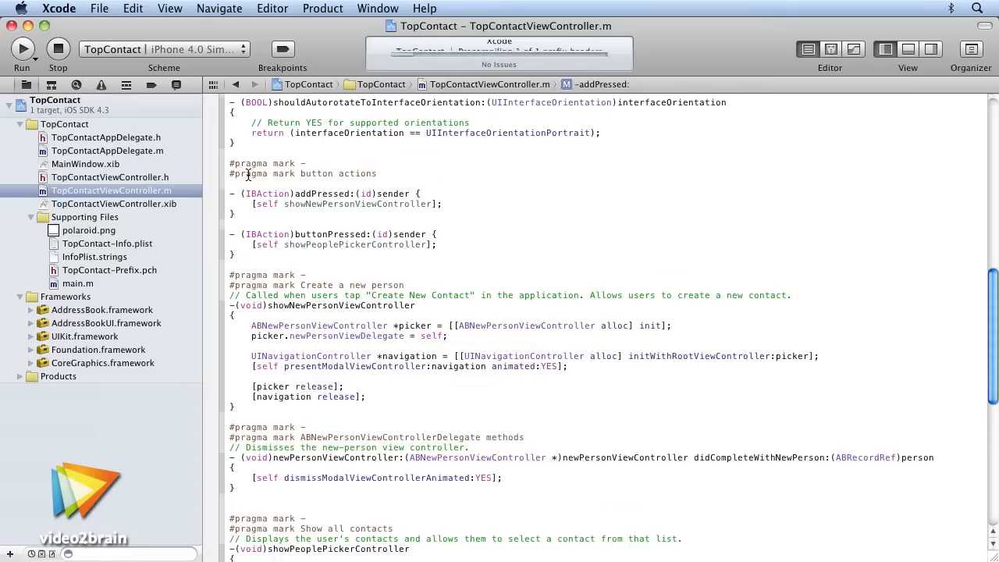
Run the TopContact app in the iPhone Simulator.
{"action": "left_click", "coordinate": [22, 48]}
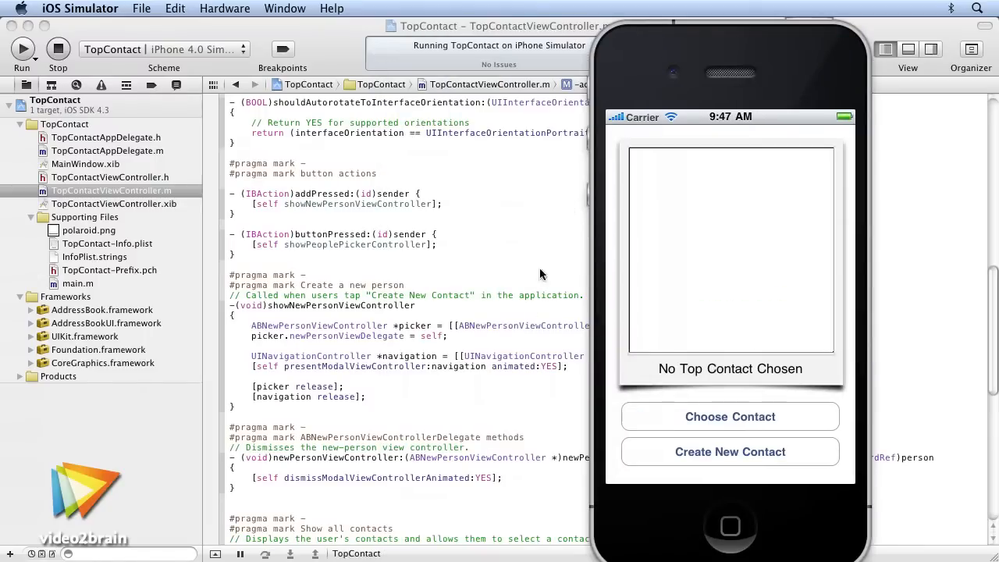
{"action": "mouse_move", "coordinate": [693, 465]}
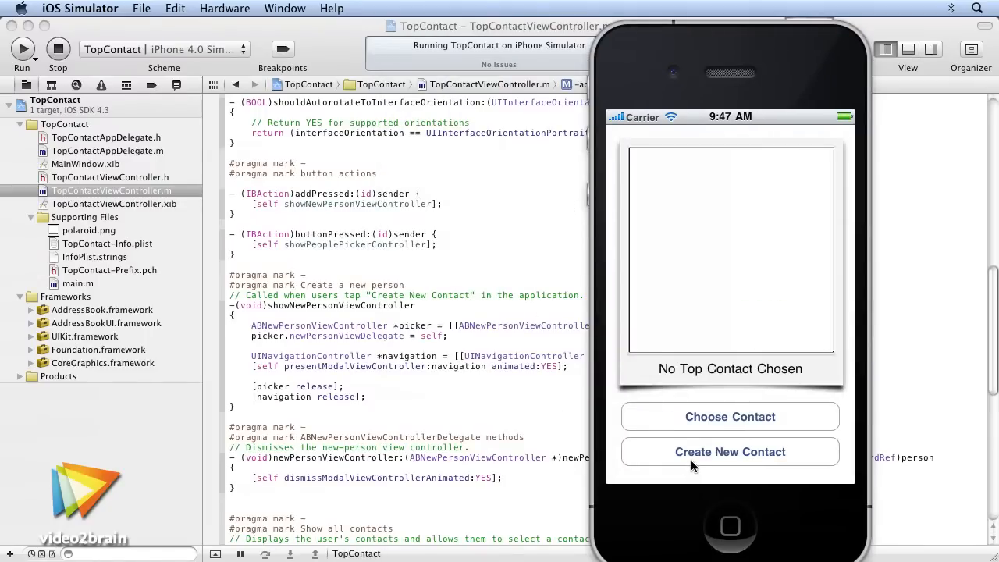
Start a new contact 'test contact' and key the first digits of its mobile number.
{"action": "left_click", "coordinate": [730, 451]}
{"action": "type", "text": "cont"}
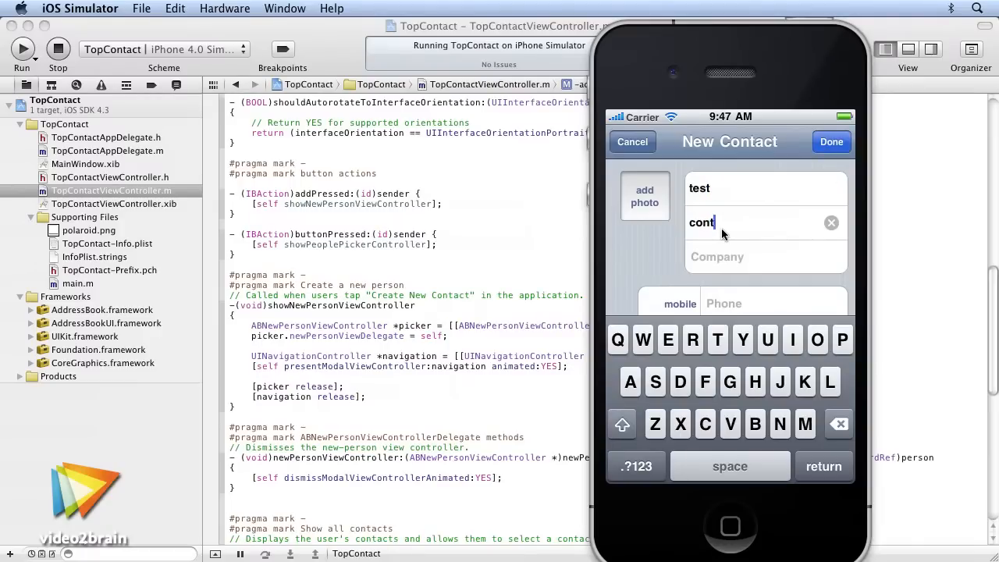
{"action": "left_click", "coordinate": [749, 303]}
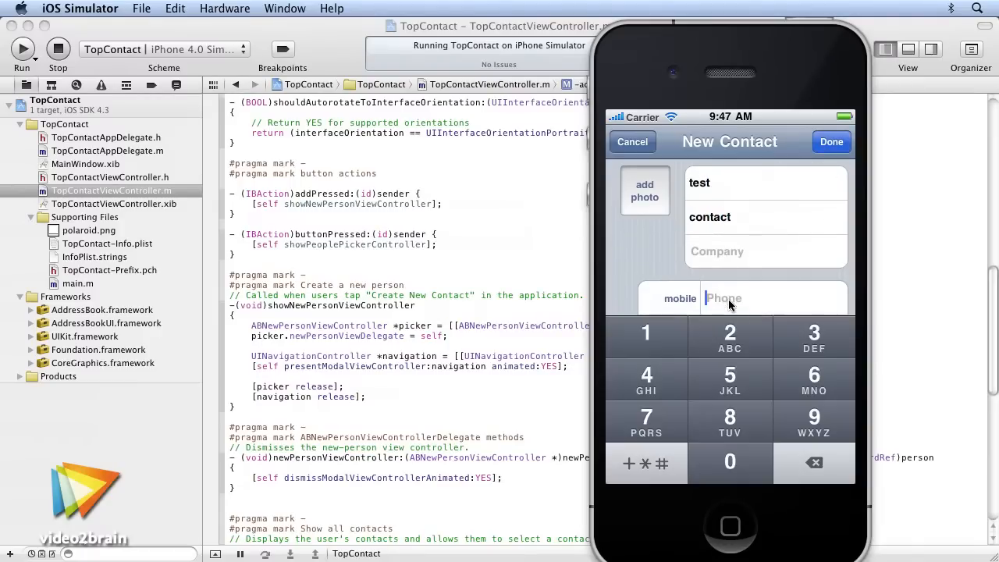
{"action": "left_click", "coordinate": [646, 422]}
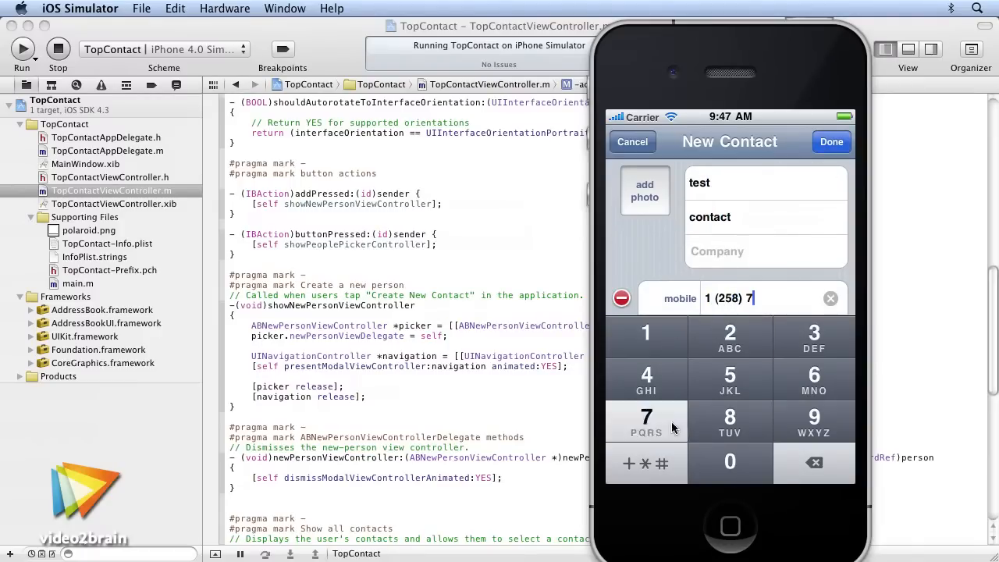
{"action": "left_click", "coordinate": [646, 416]}
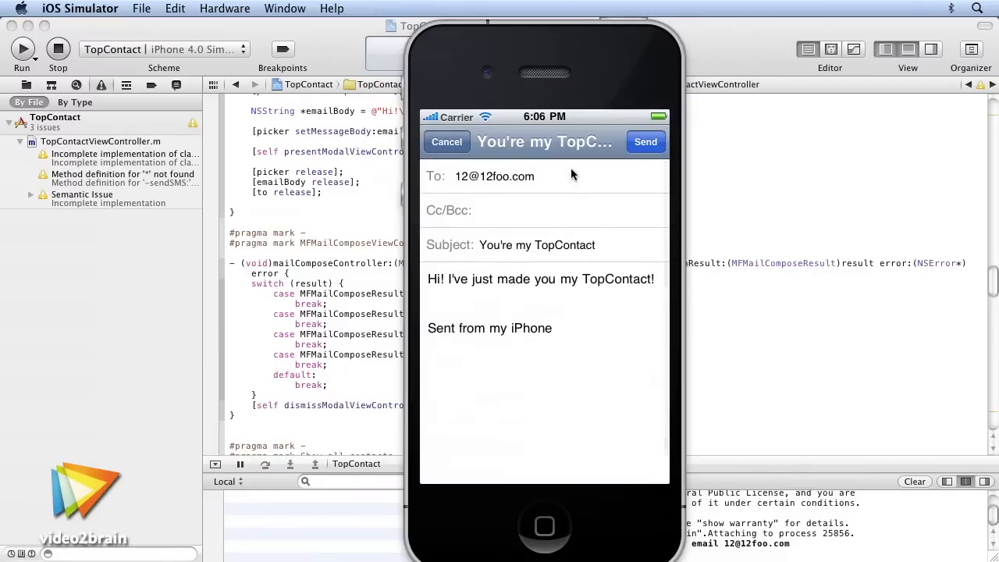
{"action": "mouse_move", "coordinate": [599, 197]}
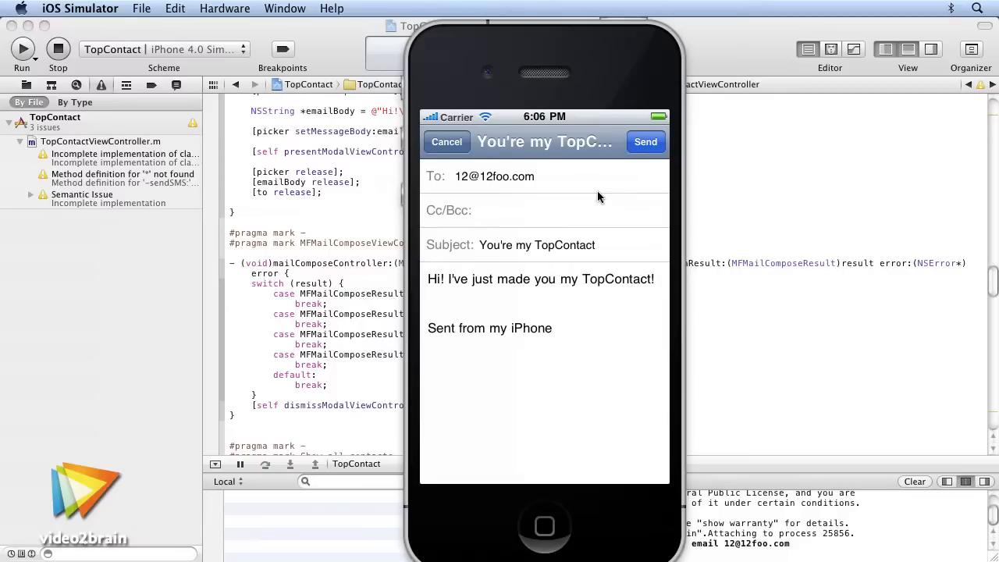
{"action": "mouse_move", "coordinate": [521, 178]}
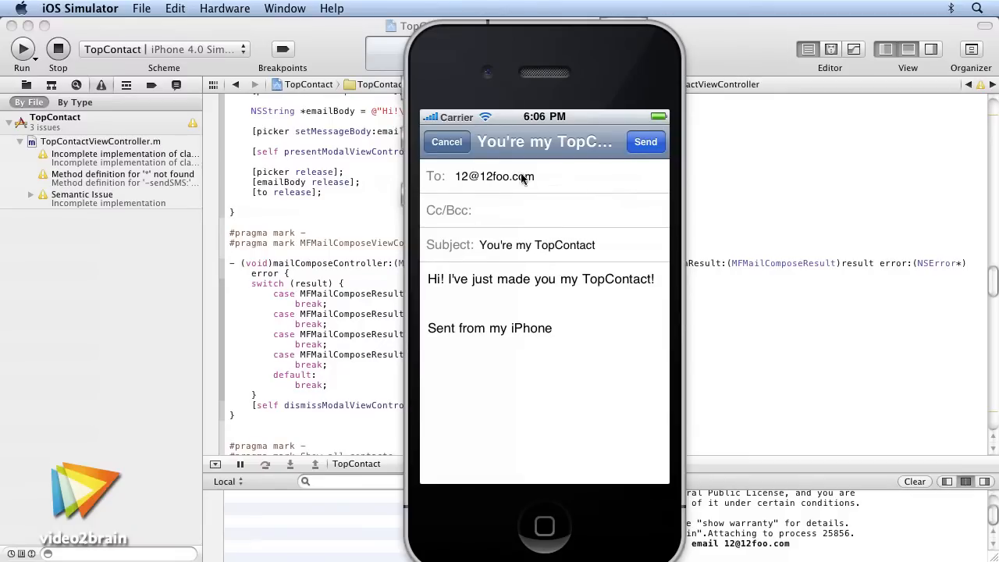